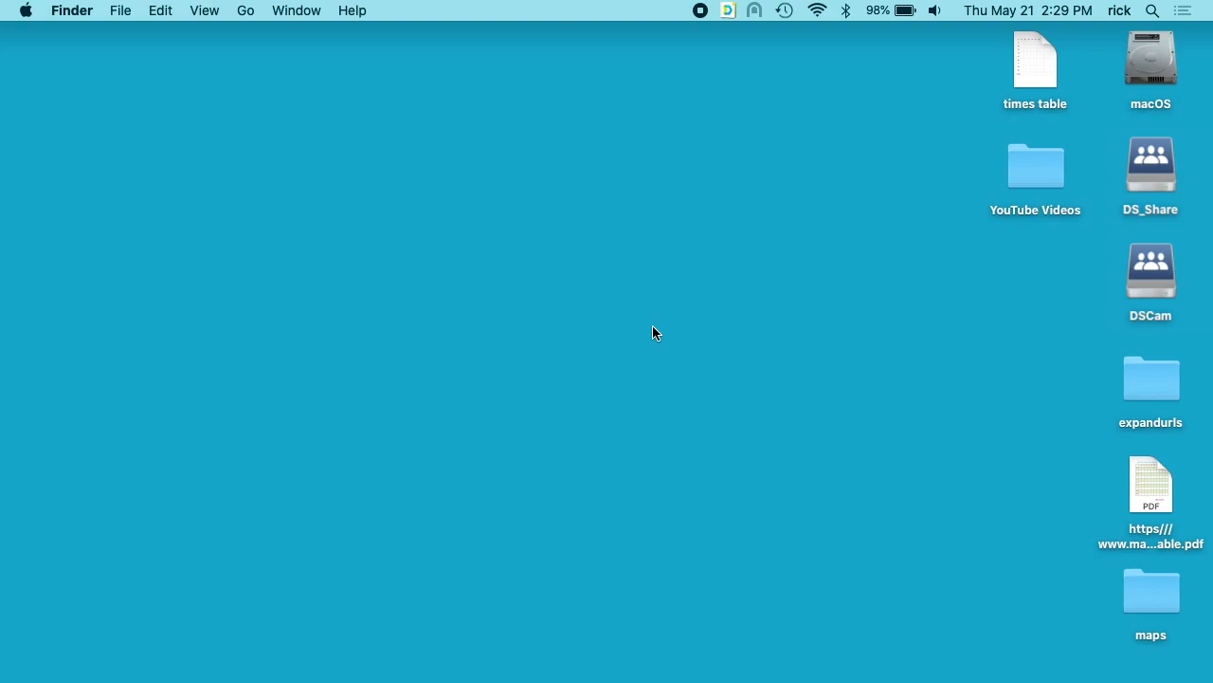
{"action": "mouse_move", "coordinate": [1162, 59]}
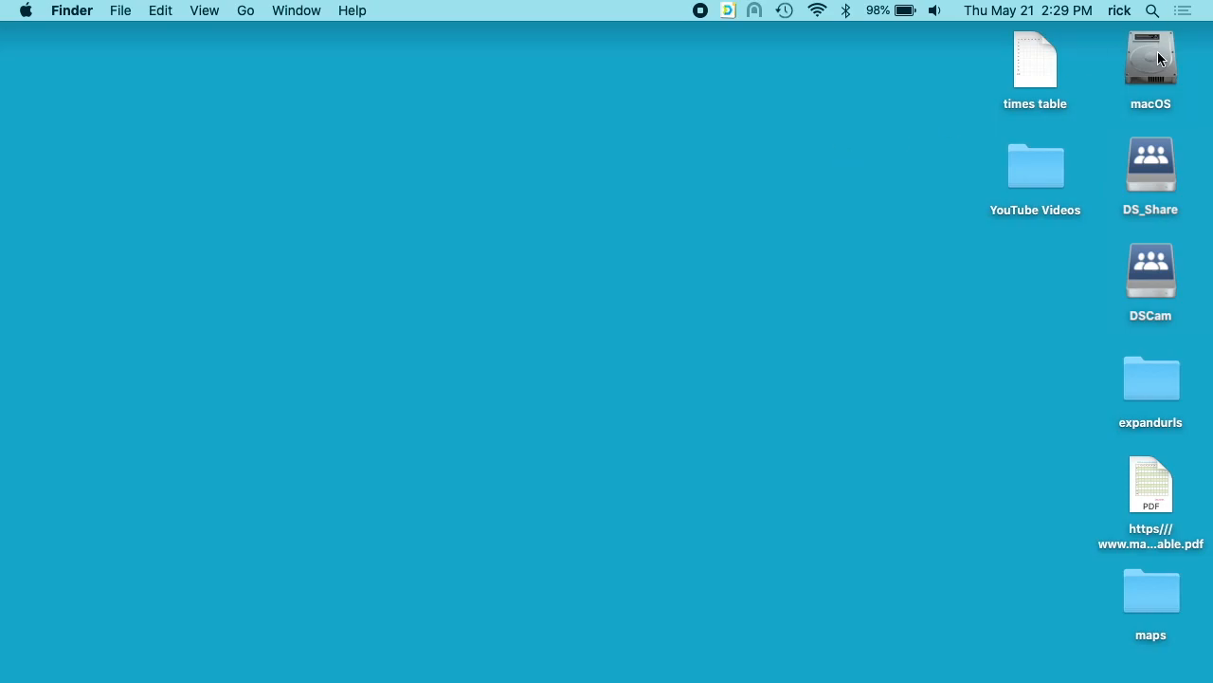
Step: Open Get Info for the macOS volume from its right-click menu
{"action": "right_click", "coordinate": [1150, 59]}
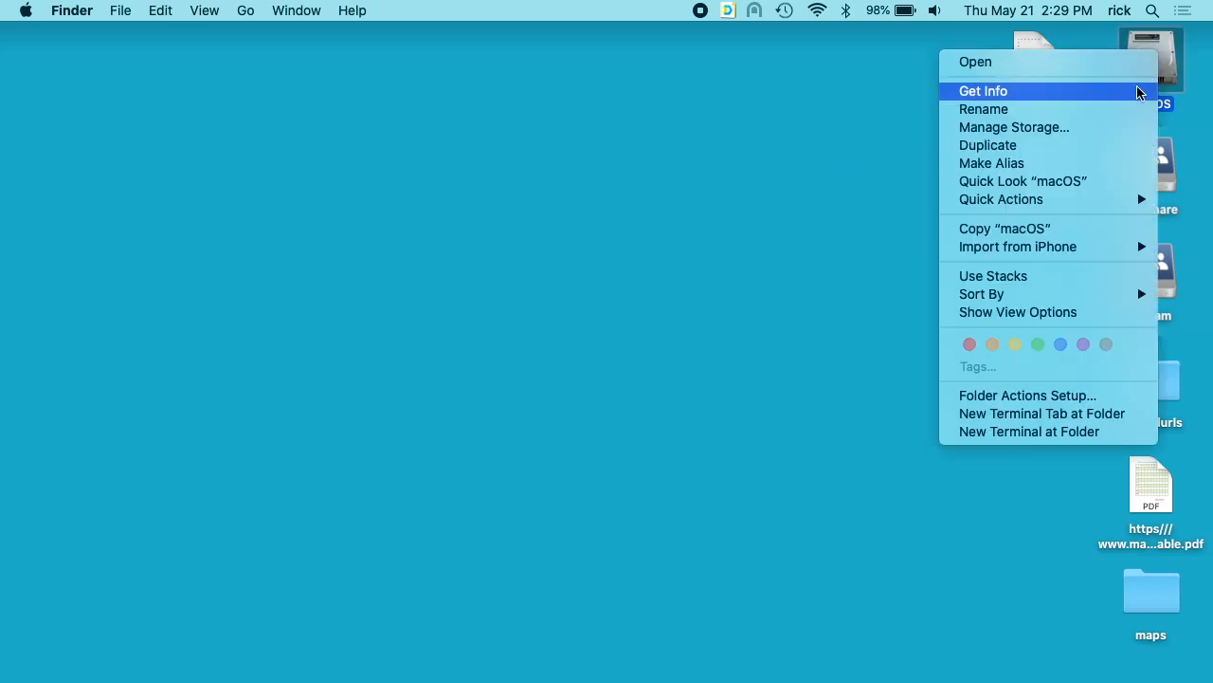
{"action": "left_click", "coordinate": [983, 91]}
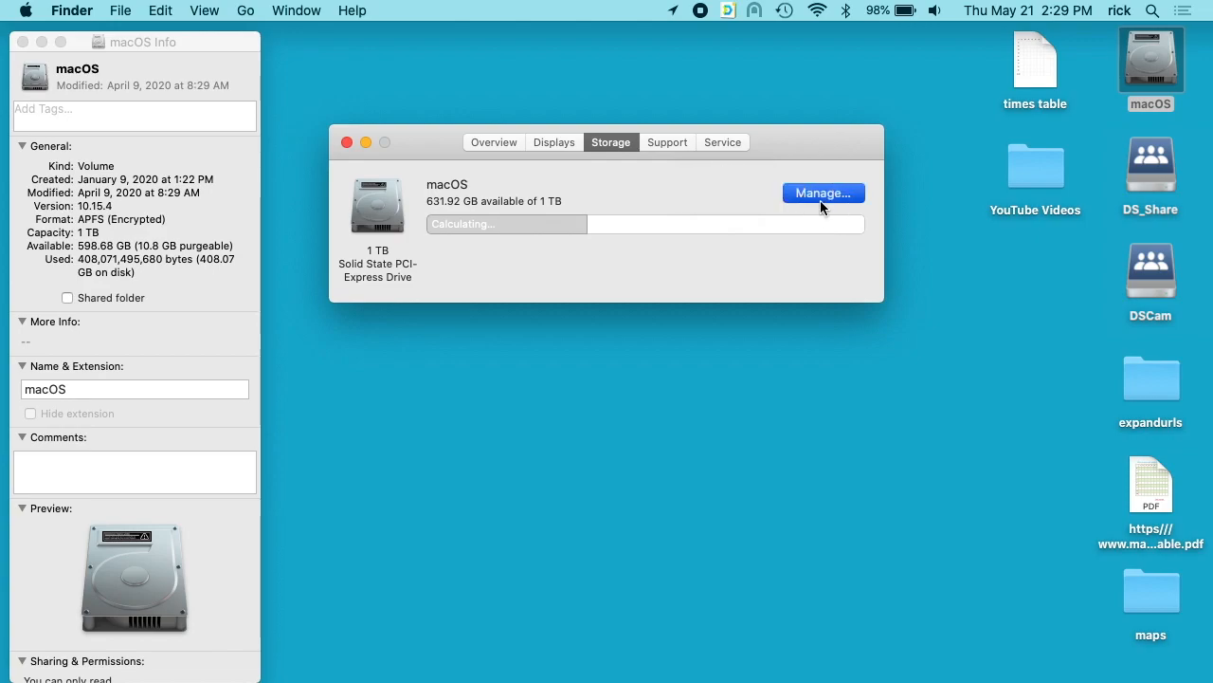
Step: Open the macOS disk's storage management in System Information, then close it
{"action": "left_click", "coordinate": [823, 192]}
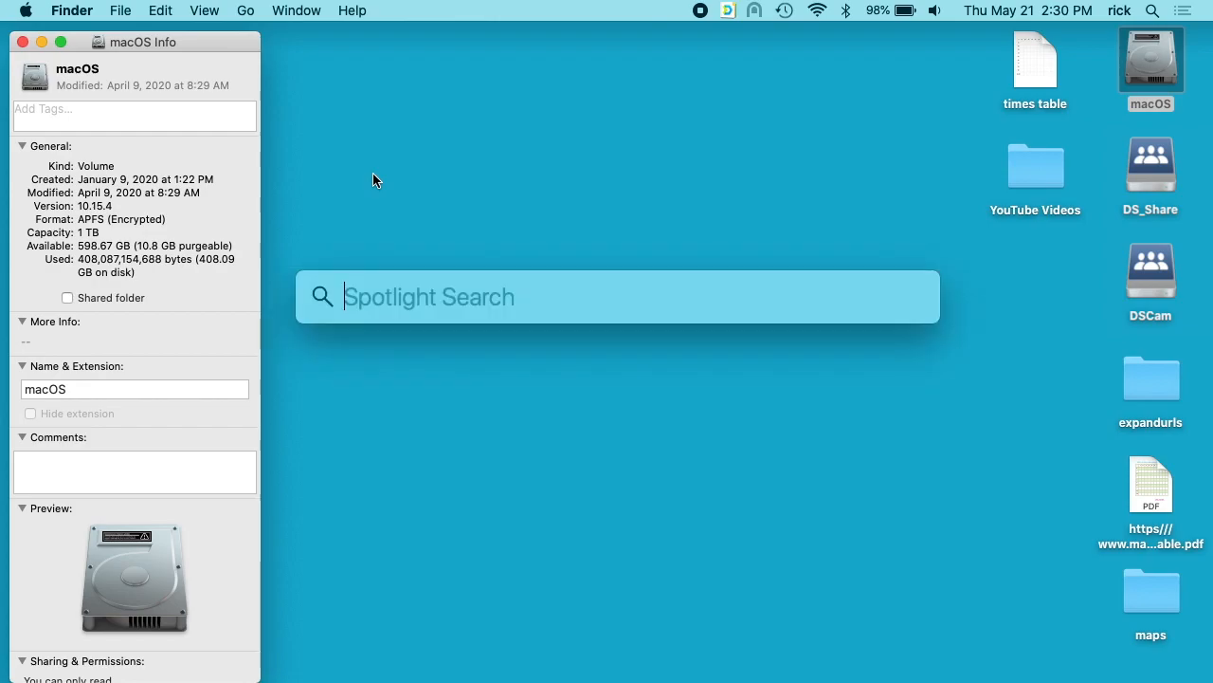
Step: Search Spotlight for "bootcam" to launch Boot Camp Assistant
{"action": "type", "text": "bootcam"}
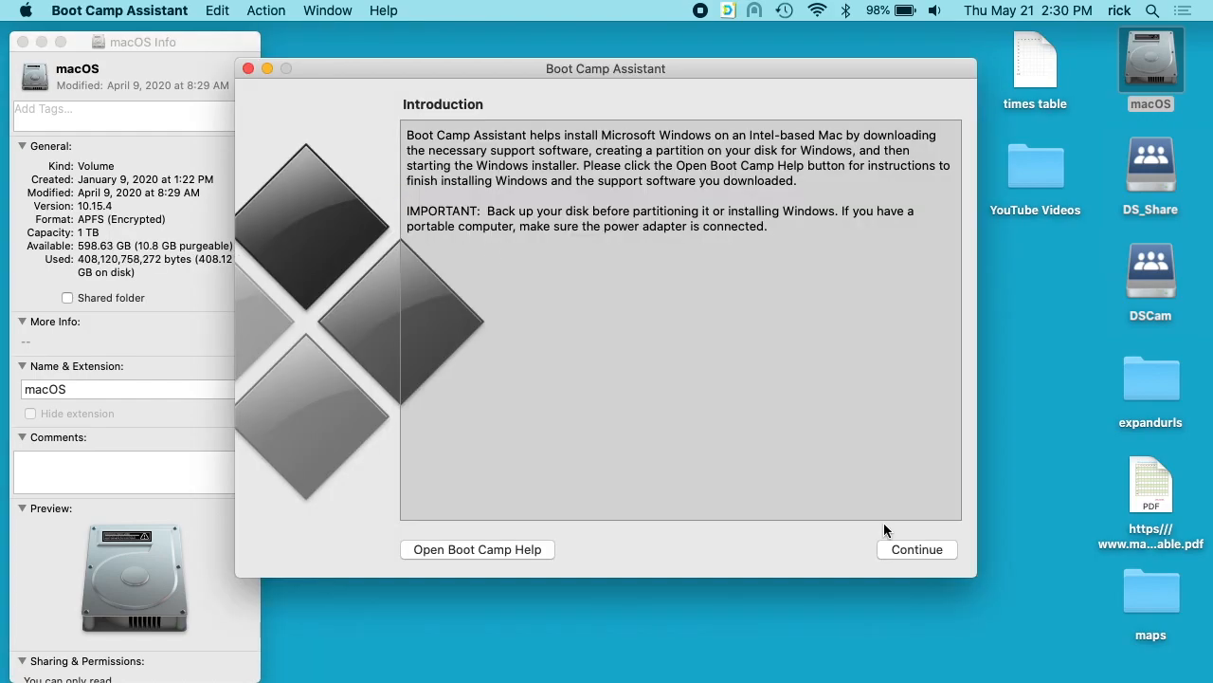
Step: Continue past the introduction to the Install Windows page proposing a 40 GB partition
{"action": "left_click", "coordinate": [916, 549]}
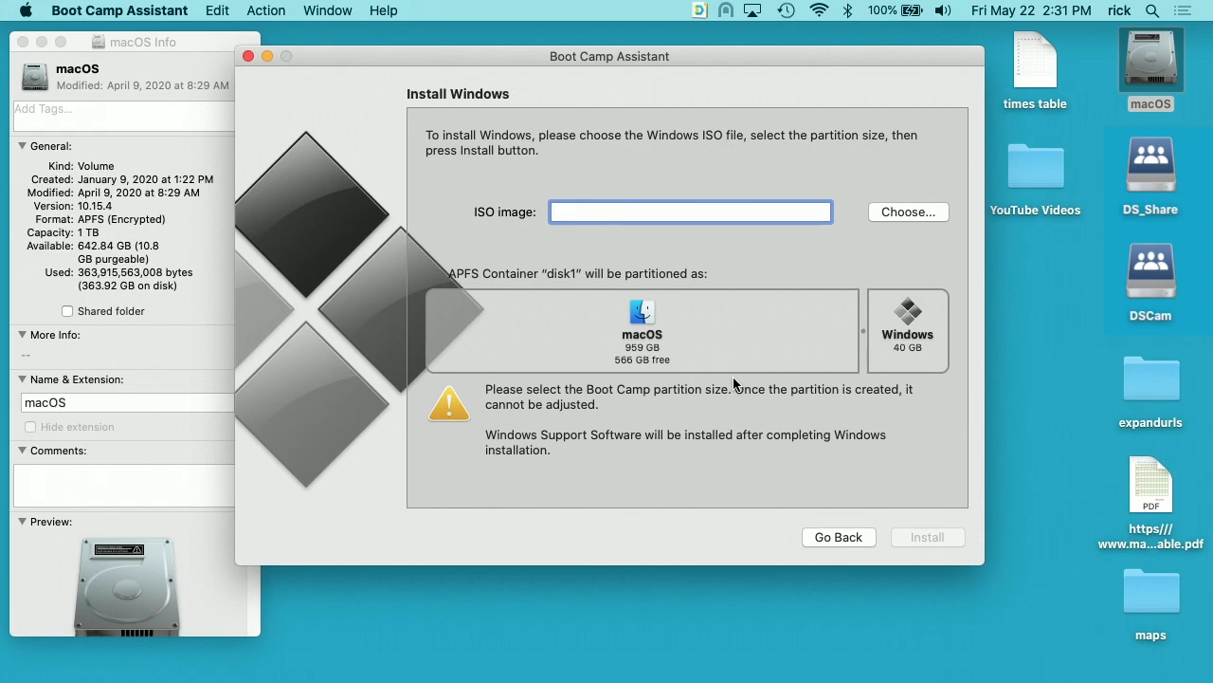
Step: Close Boot Camp Assistant without installing, leaving the macOS info panel showing 642.84 GB available
{"action": "left_click", "coordinate": [690, 211]}
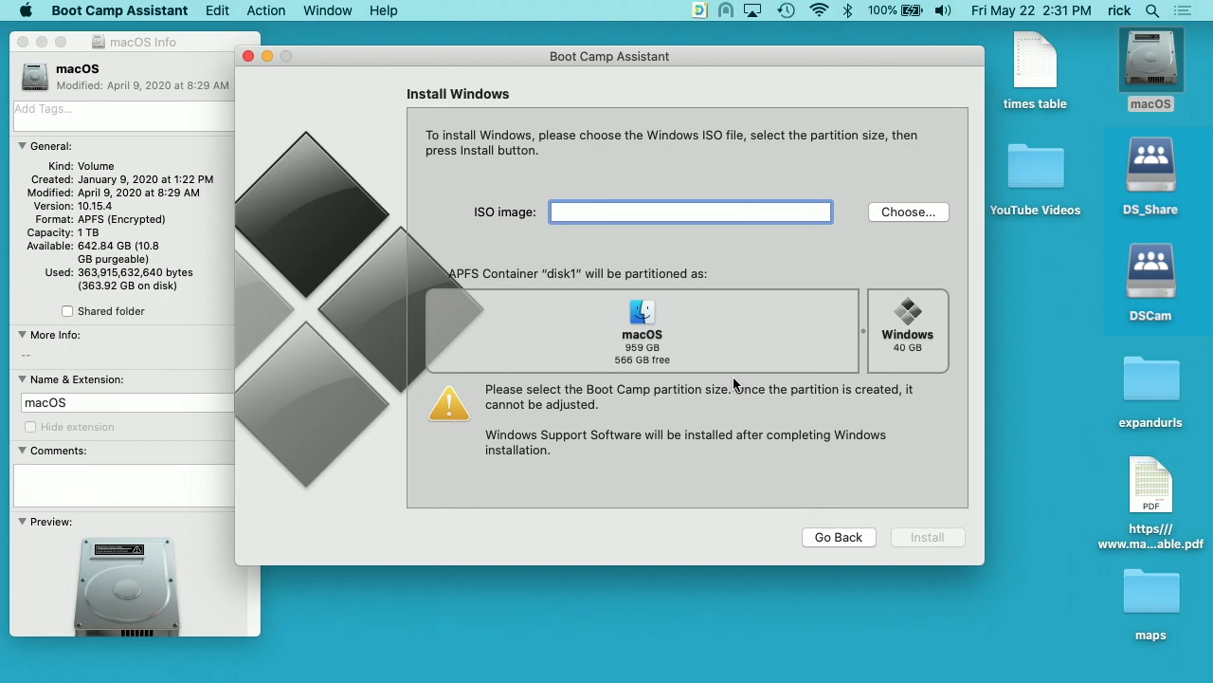
{"action": "left_click", "coordinate": [690, 212]}
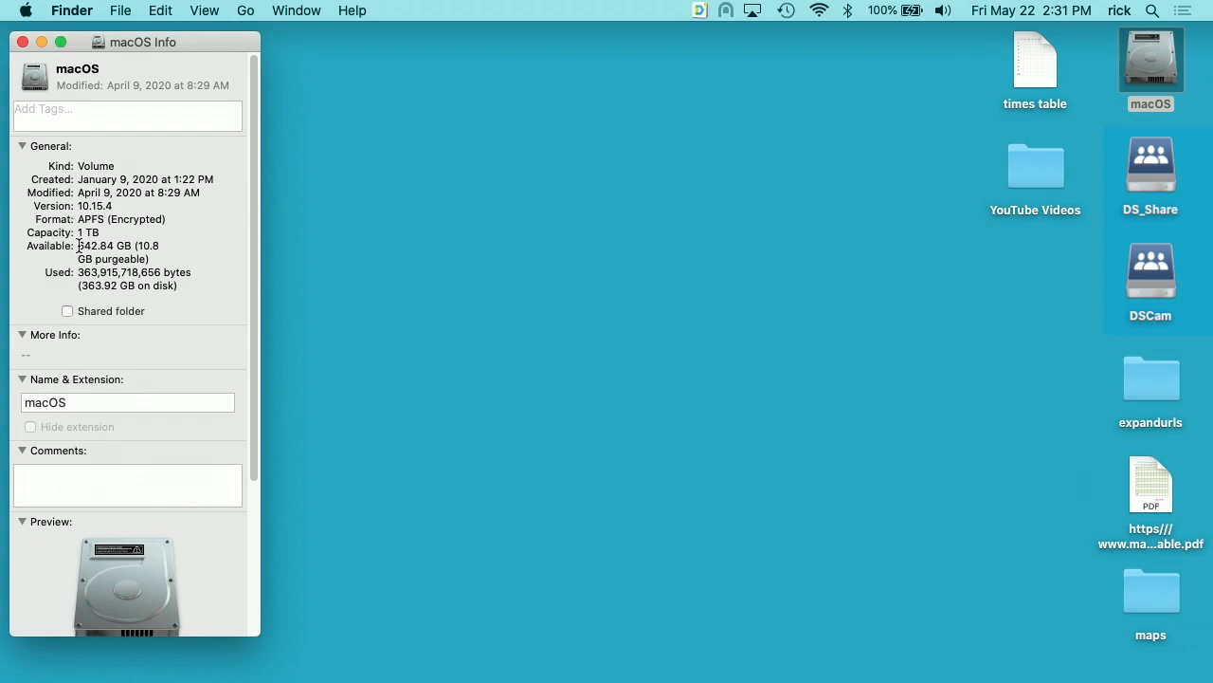
{"action": "mouse_move", "coordinate": [79, 246]}
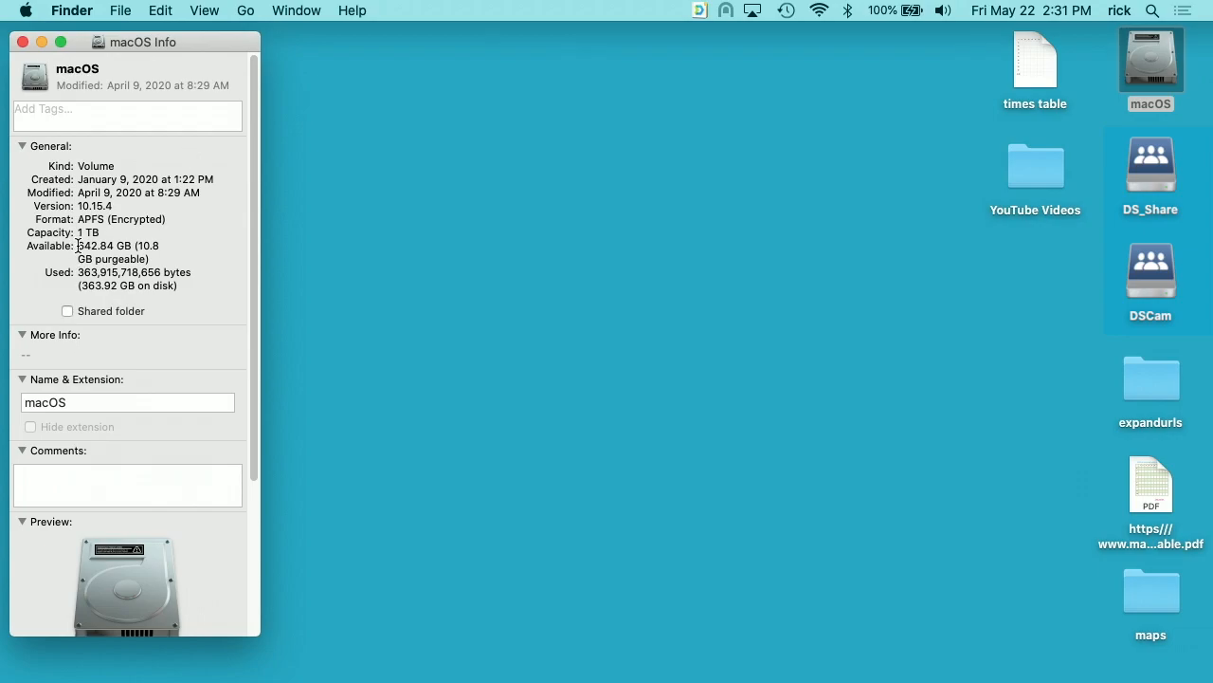